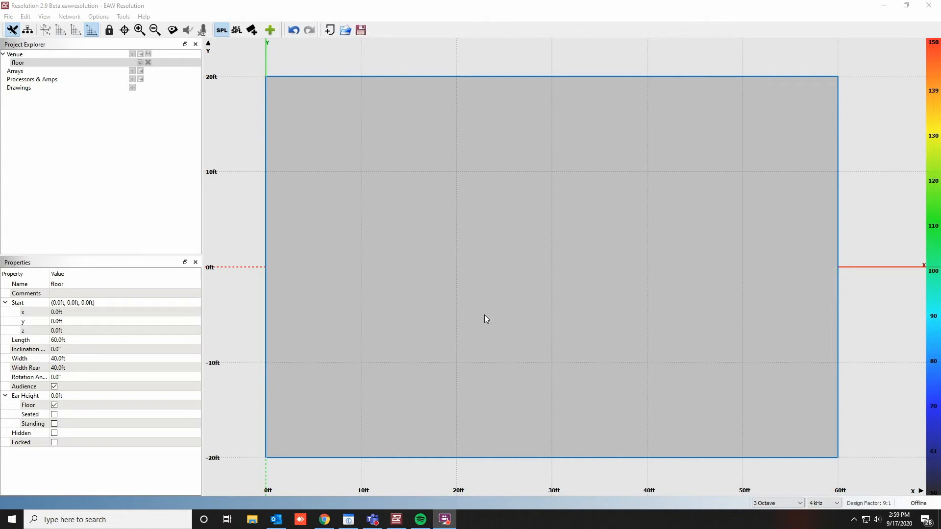
mouse_move(438, 12)
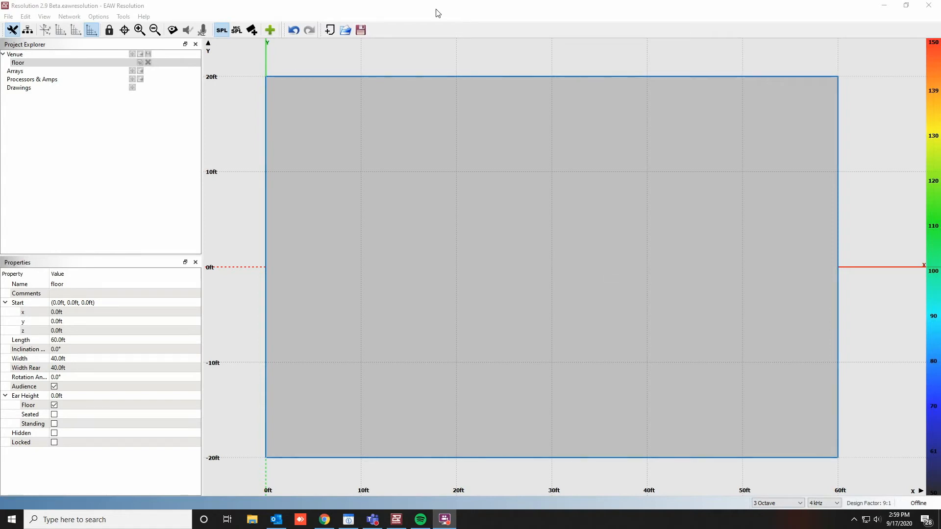
Bring up the Network menu from the EAW Resolution menu bar.
click(69, 16)
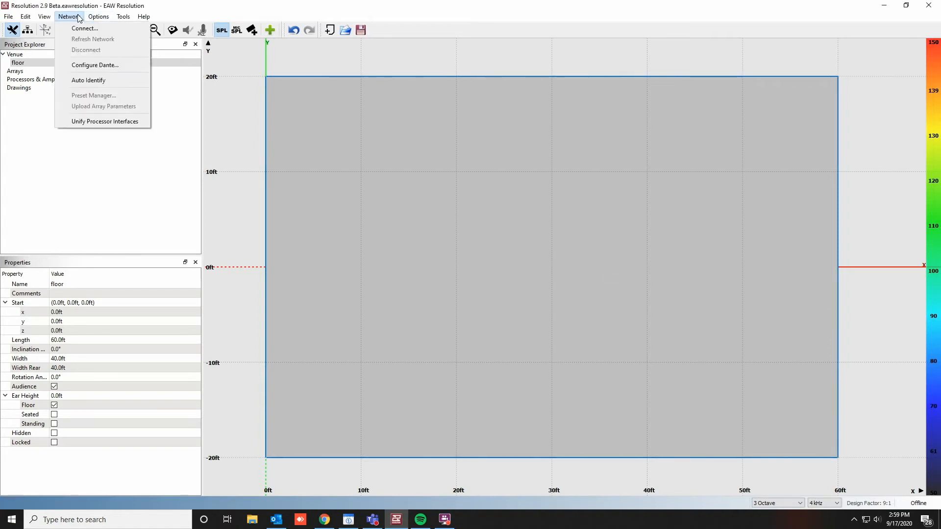
Configure Dante with Ethernet 4 as the primary interface so Resolution goes online.
click(95, 65)
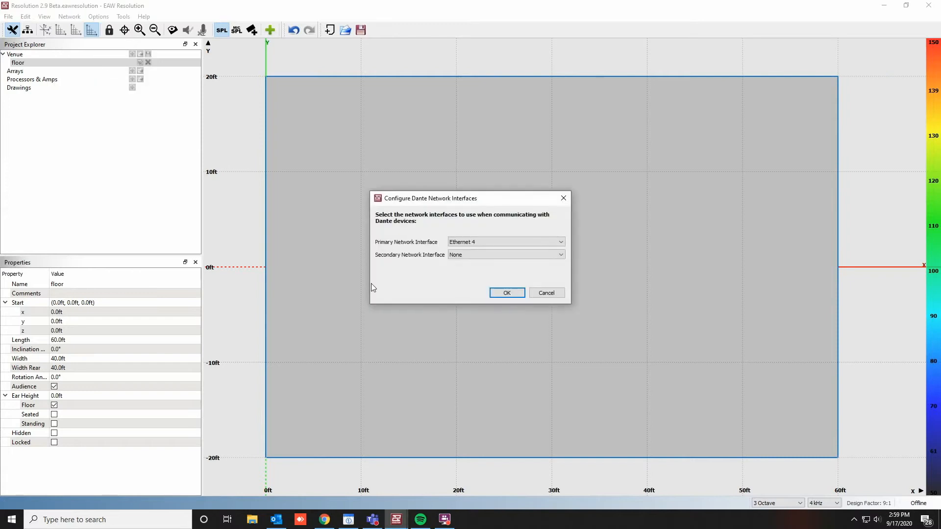
mouse_move(387, 273)
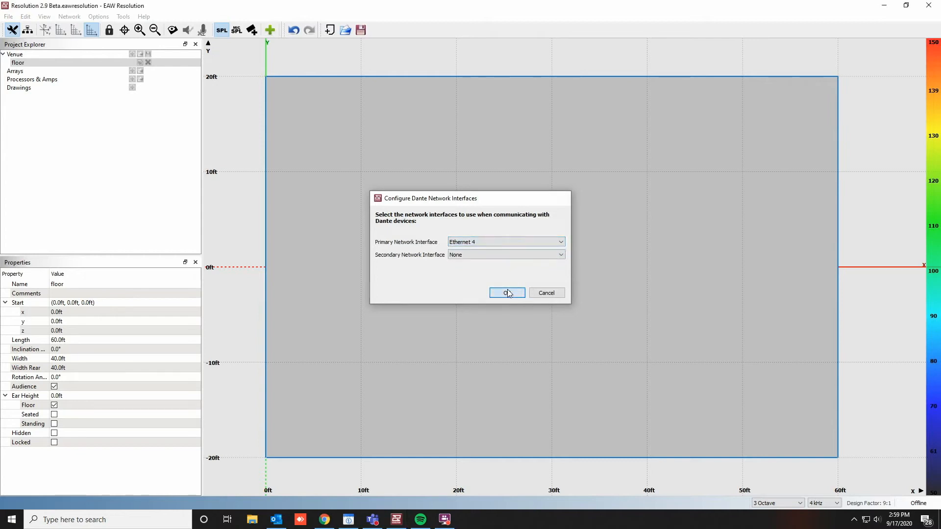
click(506, 294)
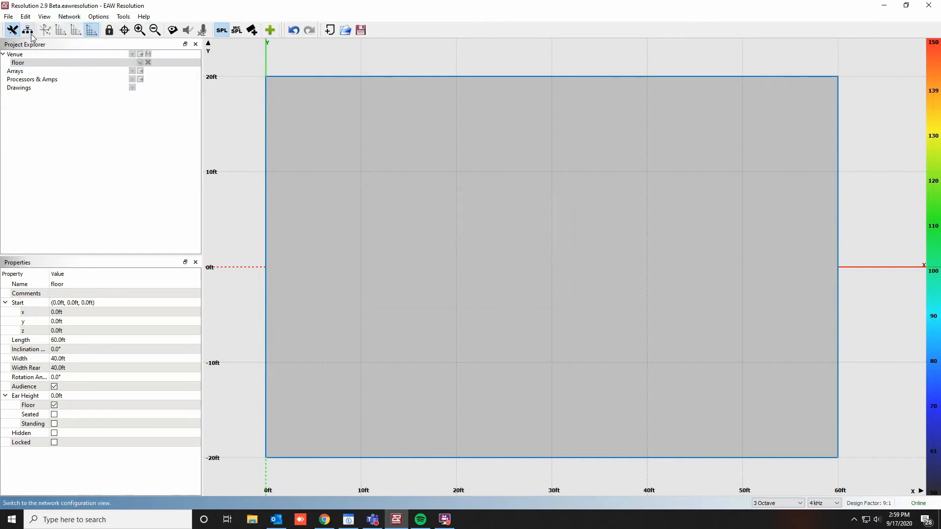
Show the network configuration view listing three RSX208L units and a UX48.
click(27, 29)
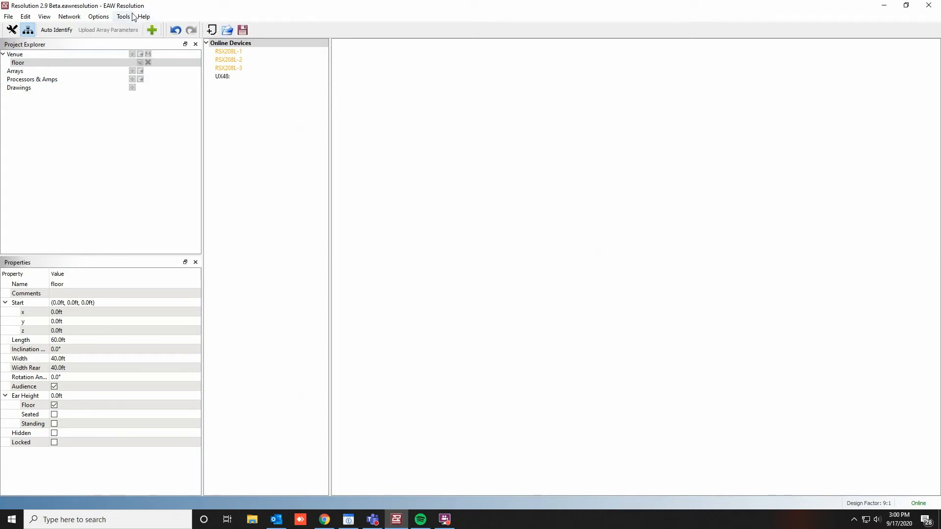
Launch Firmware Manager and load the RSX208L_1.1.48.0.eawfw firmware file.
click(123, 16)
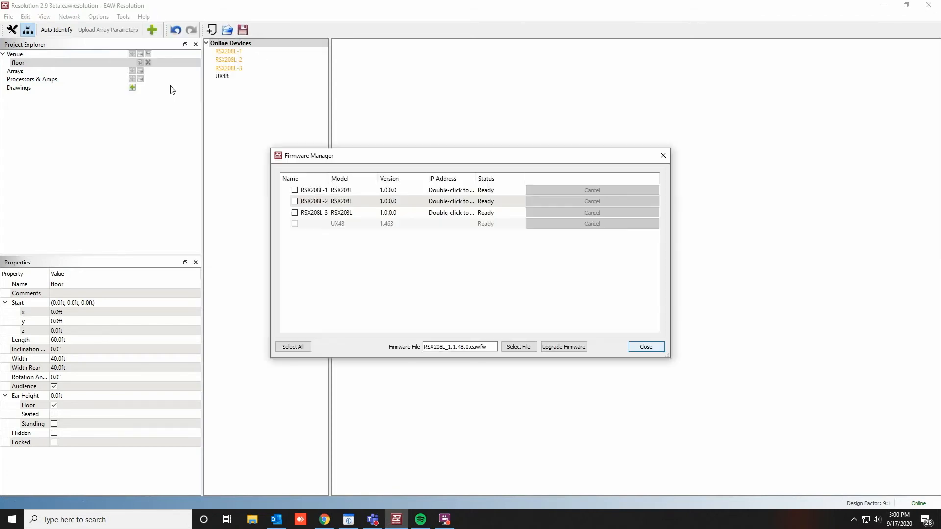
mouse_move(329, 272)
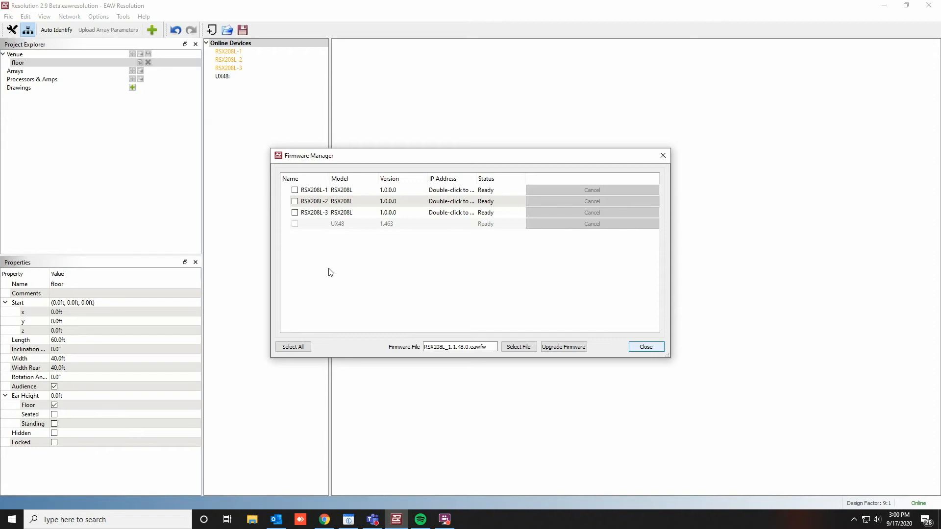
mouse_move(452, 354)
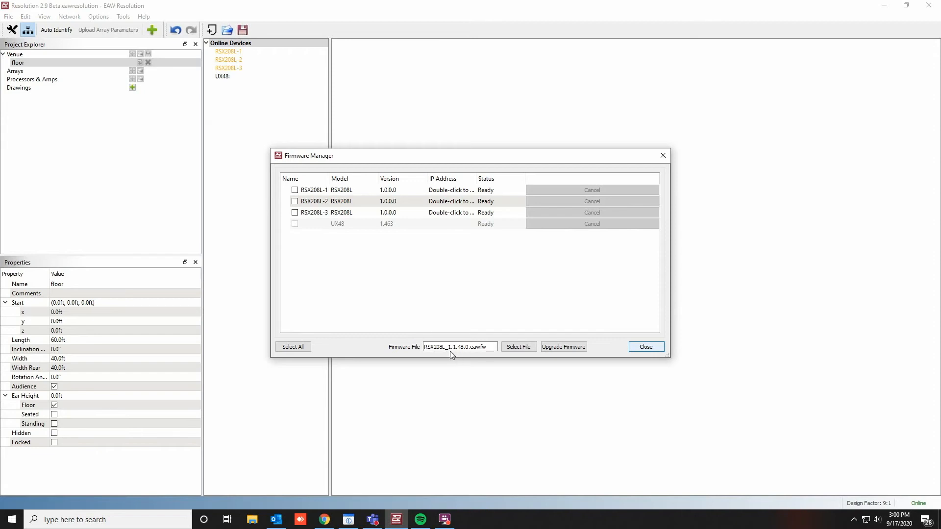
mouse_move(443, 358)
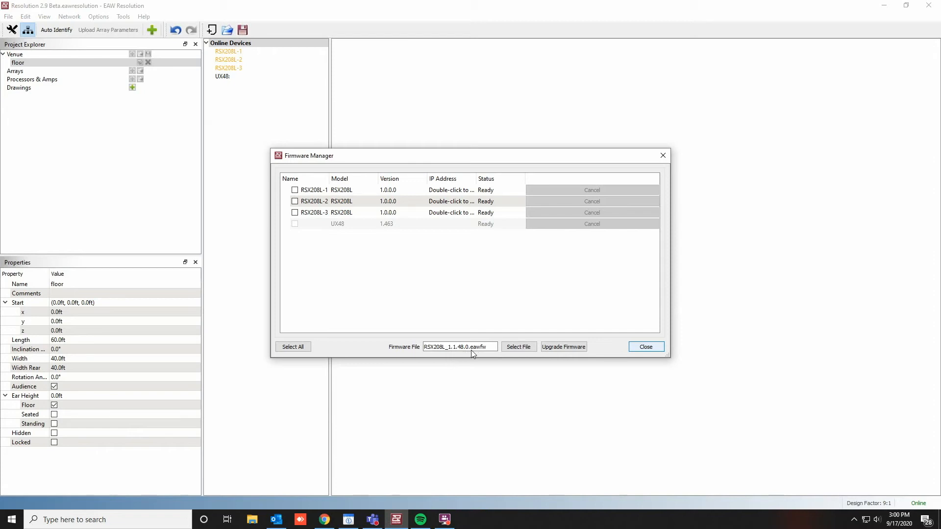
click(517, 346)
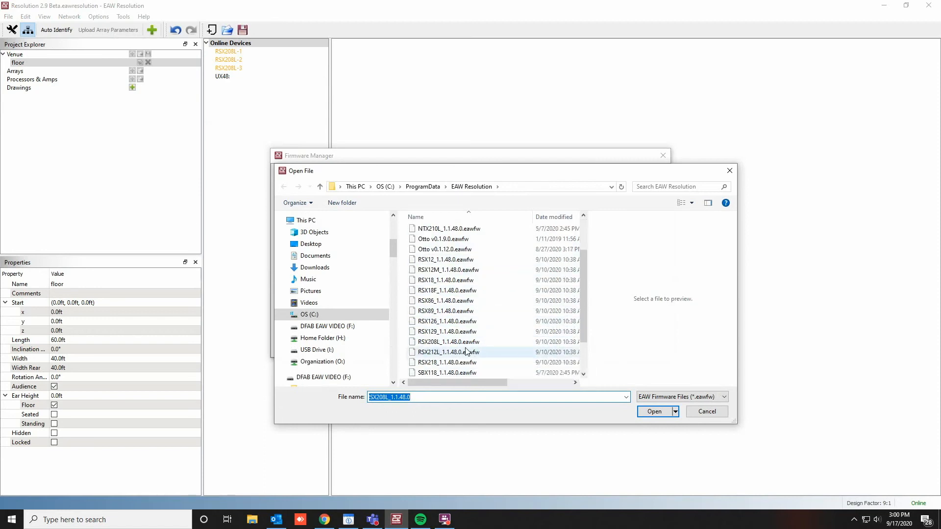
click(654, 411)
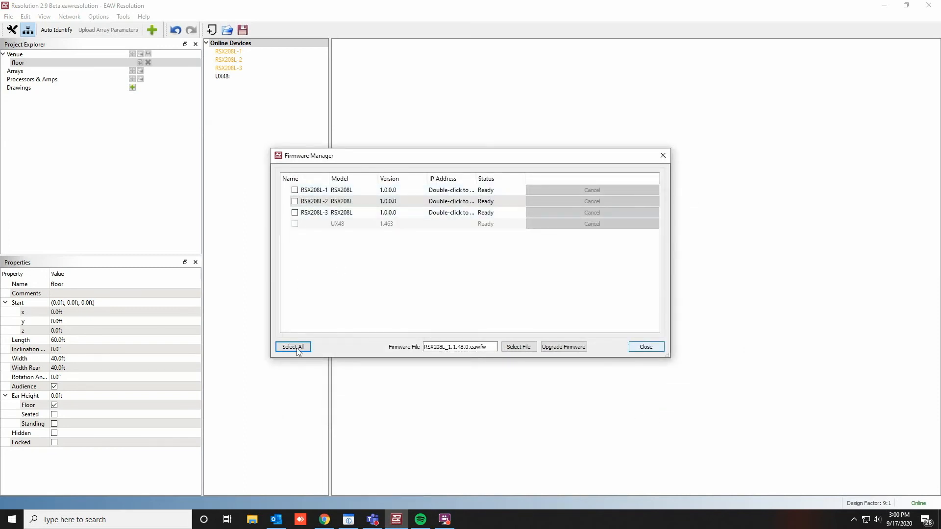
Check all three RSX208L modules for update, leaving the UX48 unchecked.
click(293, 347)
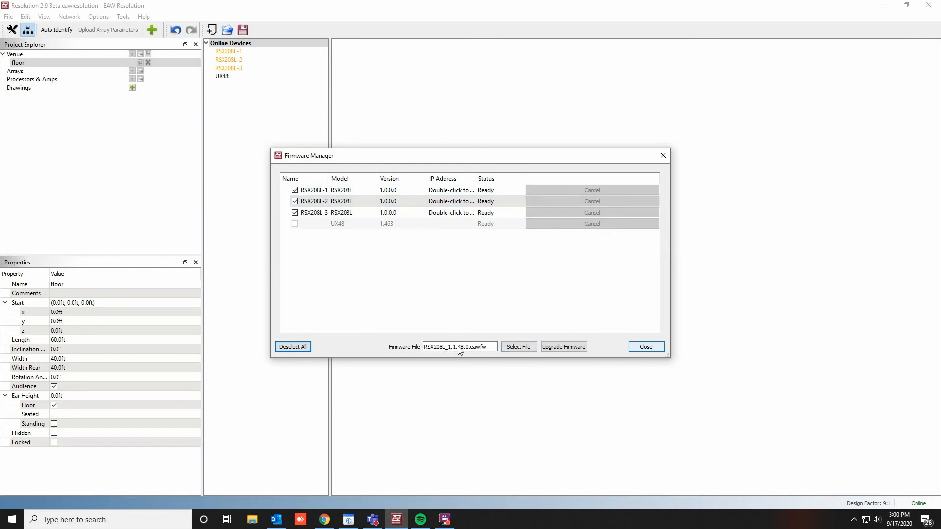
mouse_move(464, 327)
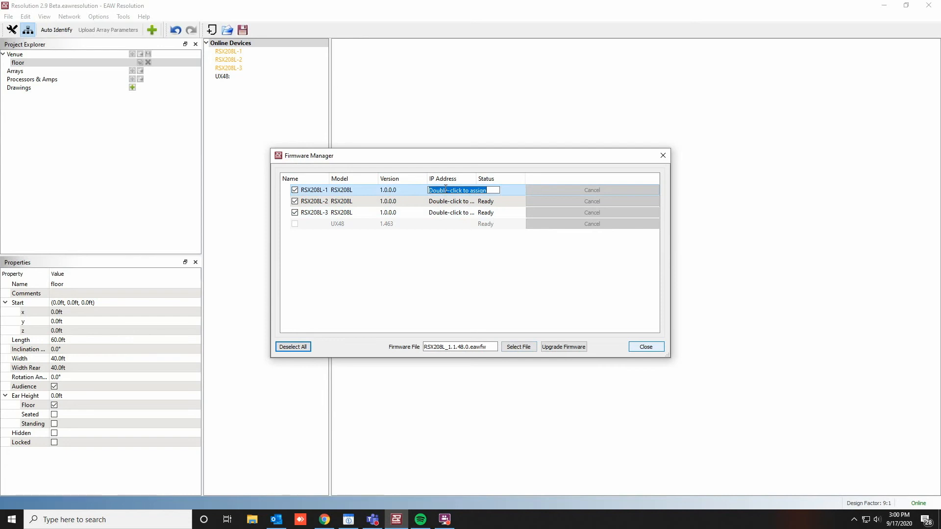
Fill the RSX208L-1, -2 and -3 IP Address cells with 169.254.108.0, 169.254.136.0, 169.254.110.11.
text(169)
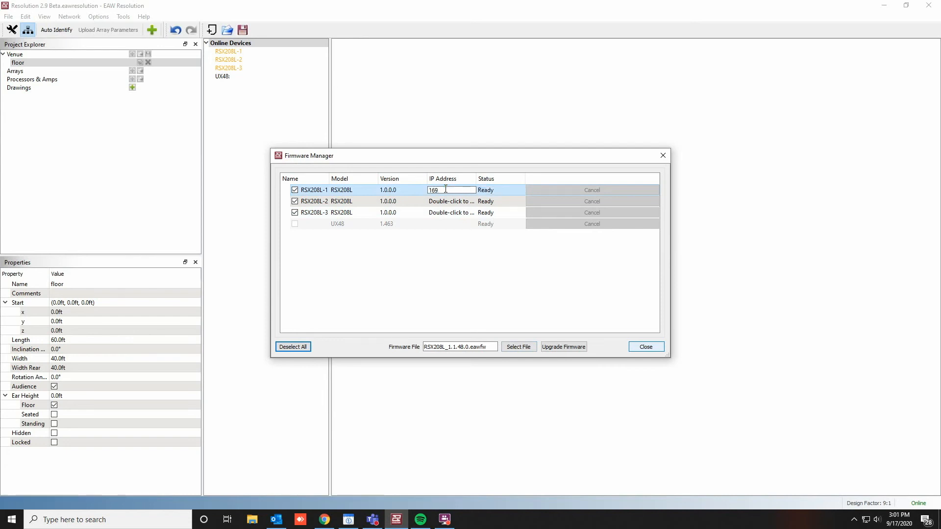
text(.25)
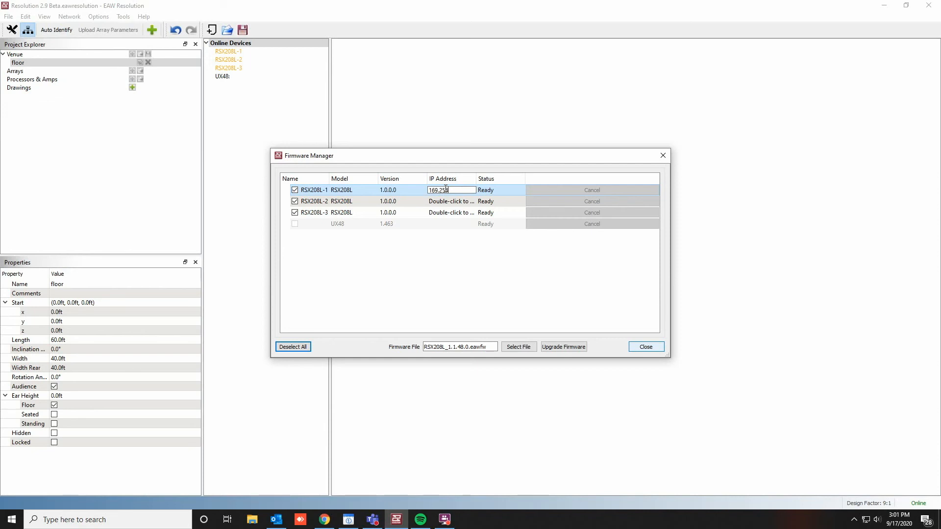
text(.108.0)
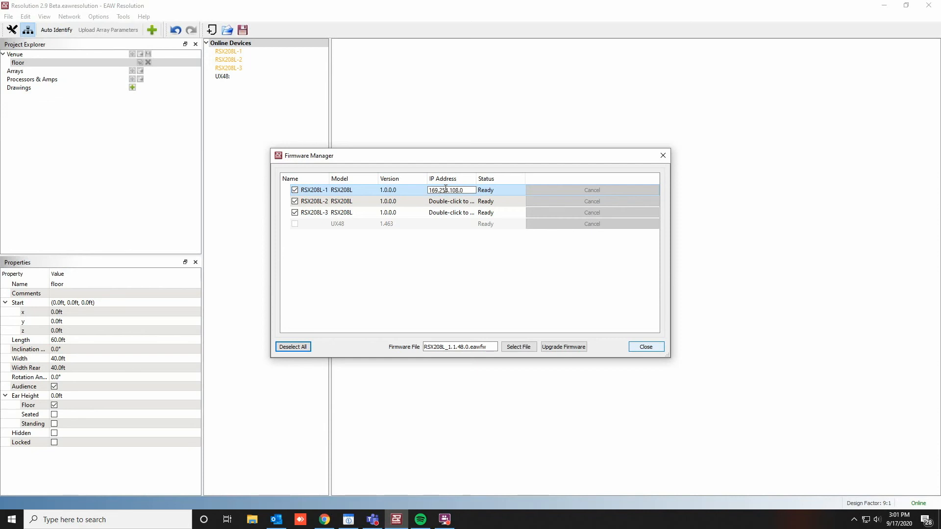
double_click(450, 201)
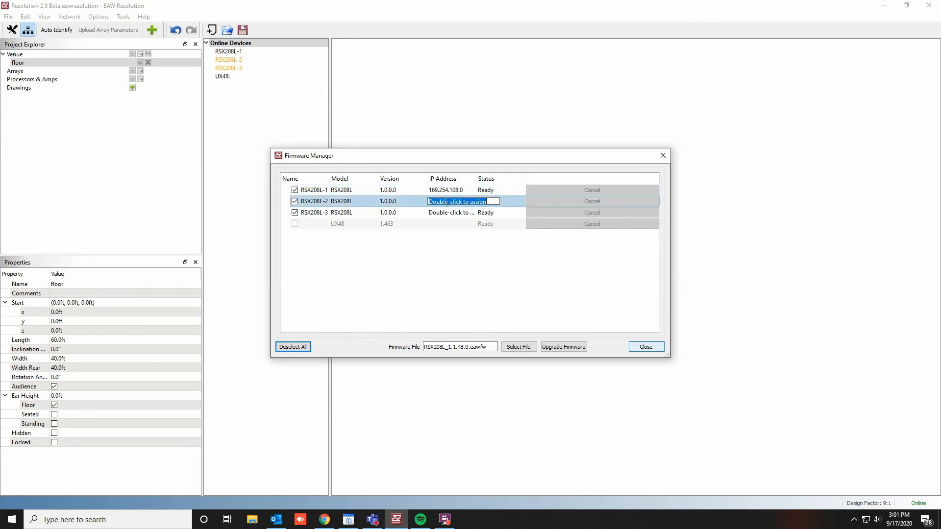
text(169.25)
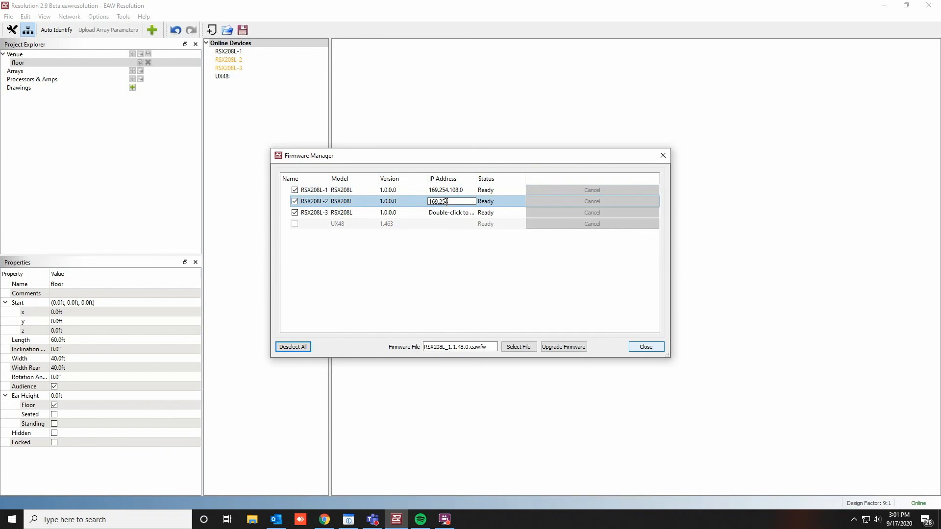
text(.136.0)
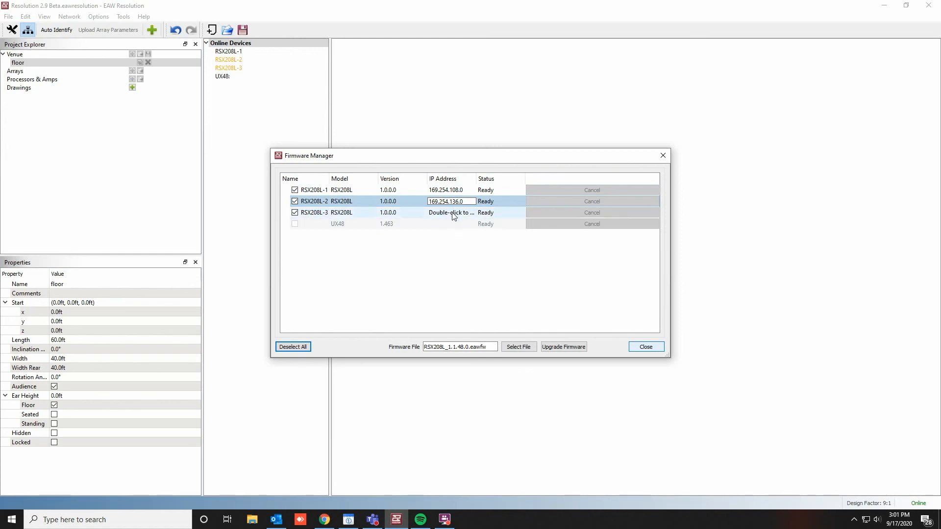
double_click(450, 212)
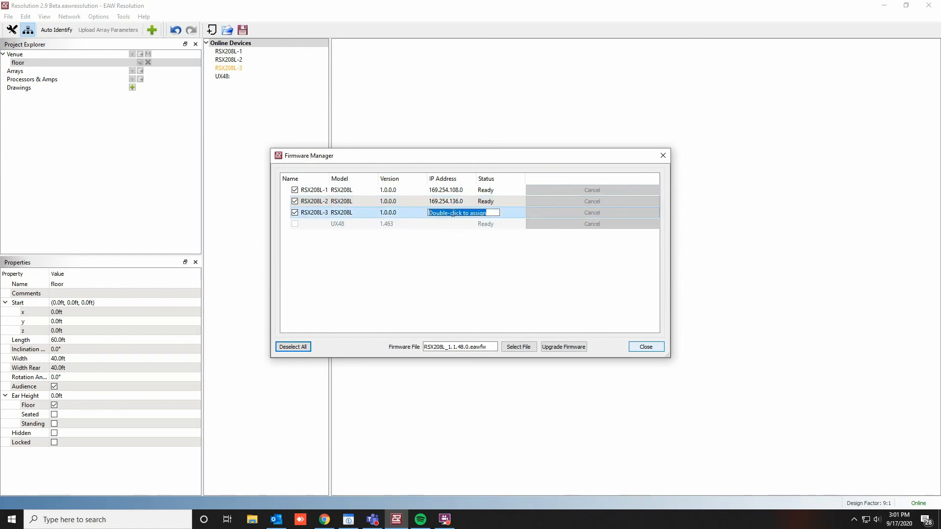
text(169.254.110.11)
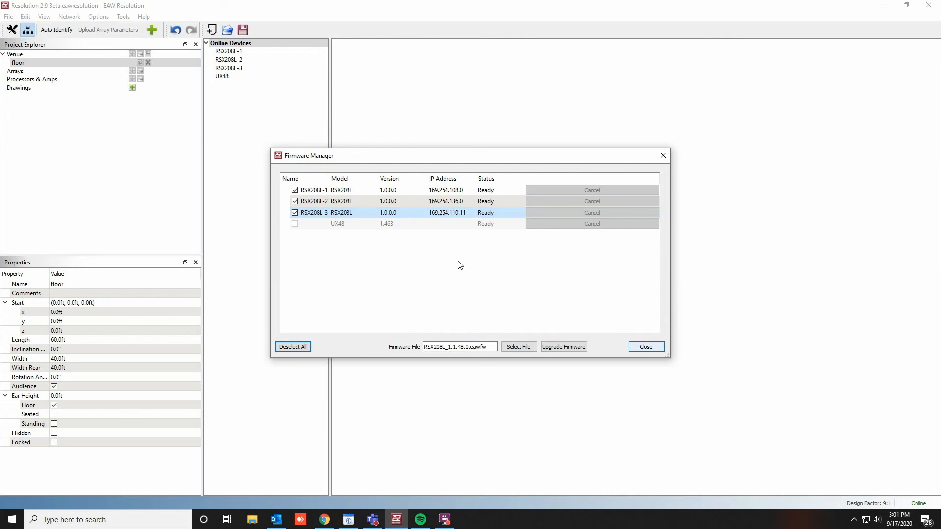
mouse_move(474, 267)
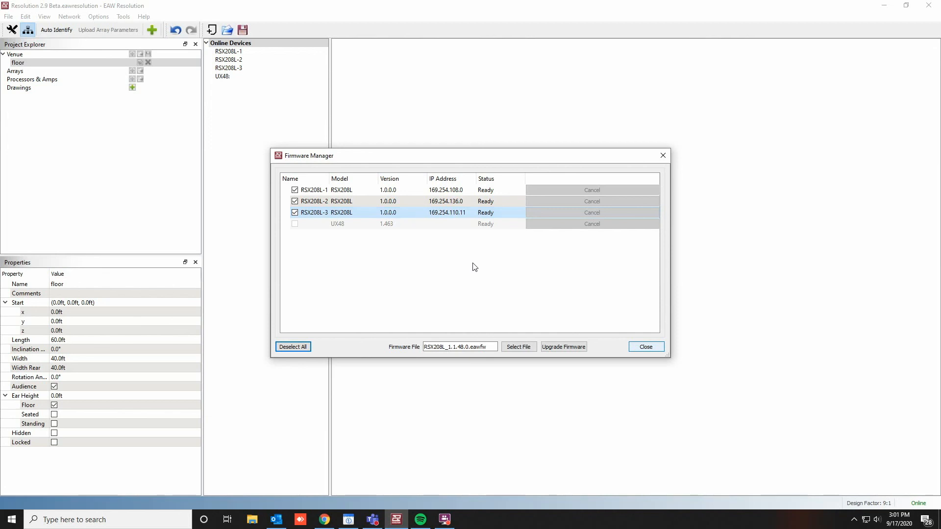